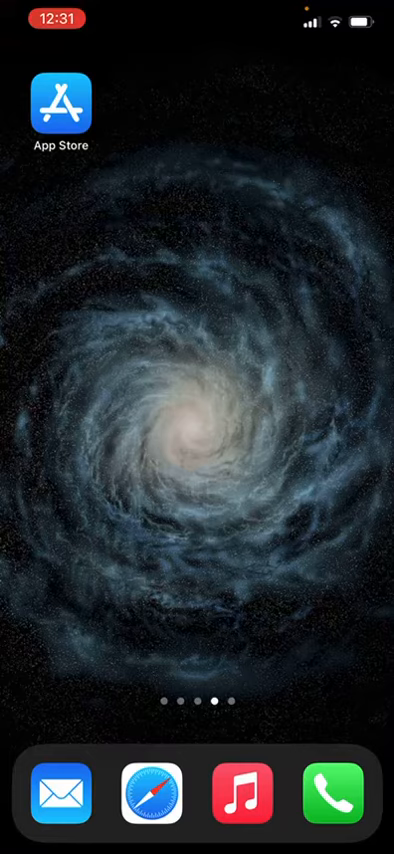
Step: Launch the App Store from the Home Screen icon
{"action": "left_click", "coordinate": [64, 100]}
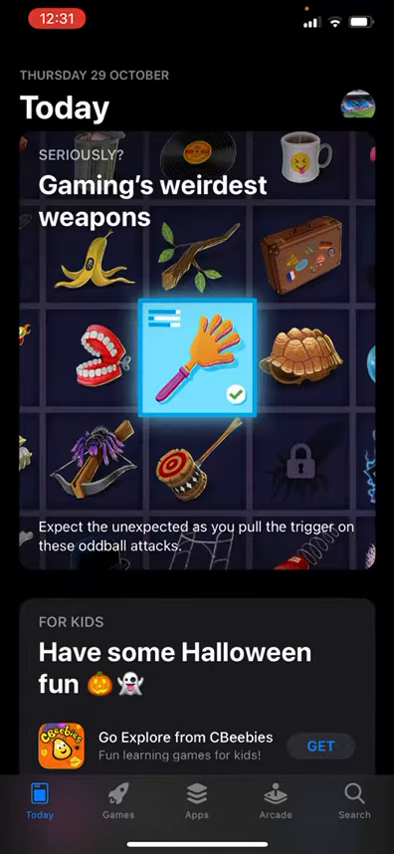
Step: Search for "tax" and choose the "tax bridge software" suggestion
{"action": "left_click", "coordinate": [352, 810]}
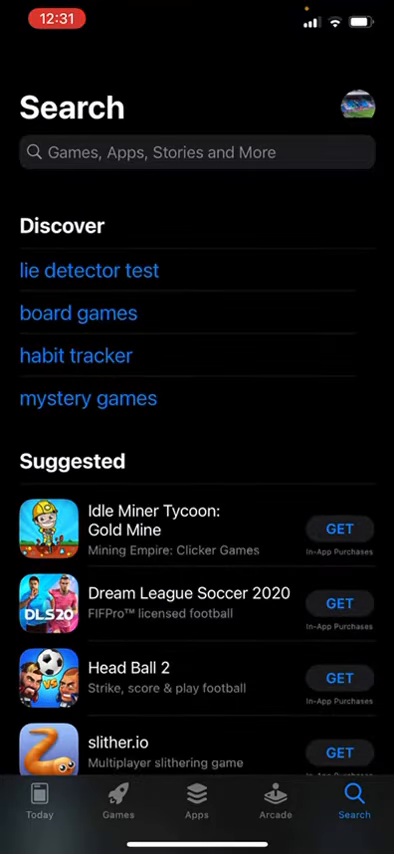
{"action": "left_click", "coordinate": [196, 152]}
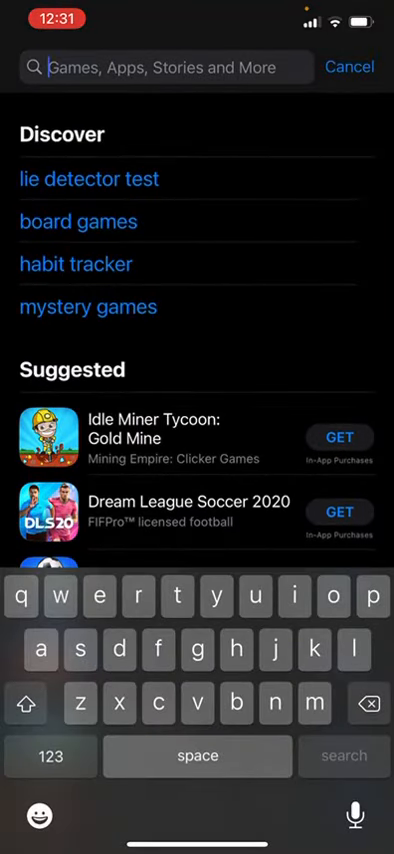
{"action": "type", "text": "tax b"}
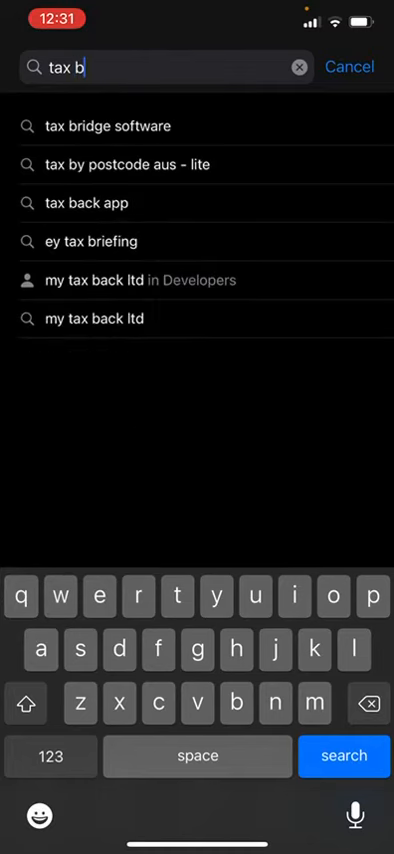
{"action": "left_click", "coordinate": [102, 126]}
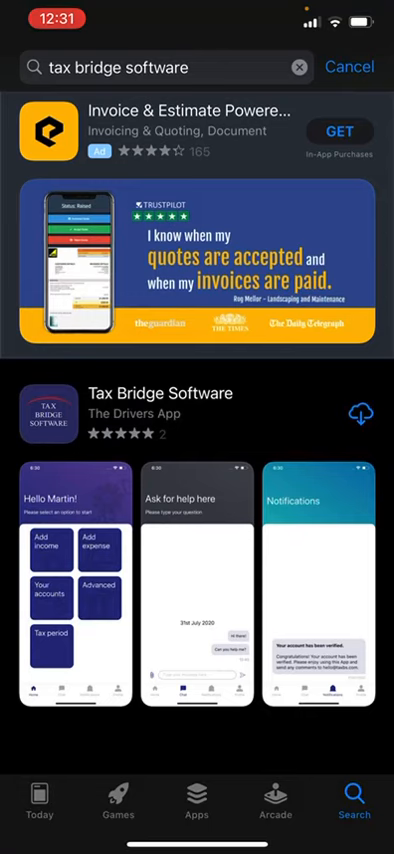
Step: Download Tax Bridge Software by The Drivers App until it is ready to open
{"action": "left_click", "coordinate": [360, 412]}
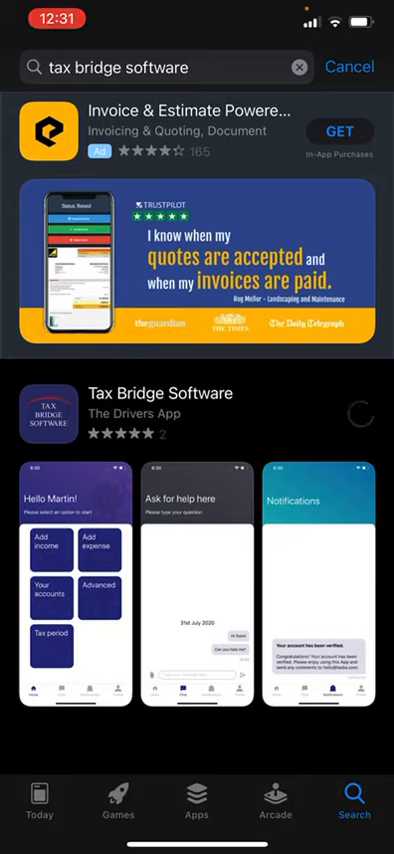
{"action": "left_click", "coordinate": [358, 414]}
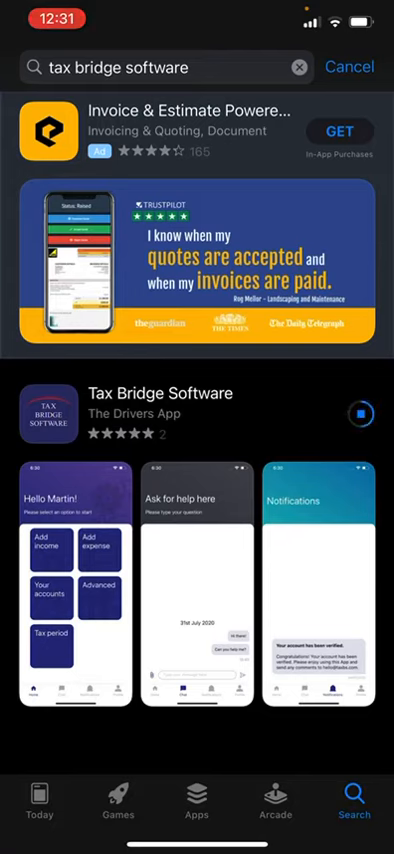
{"action": "left_click", "coordinate": [354, 412]}
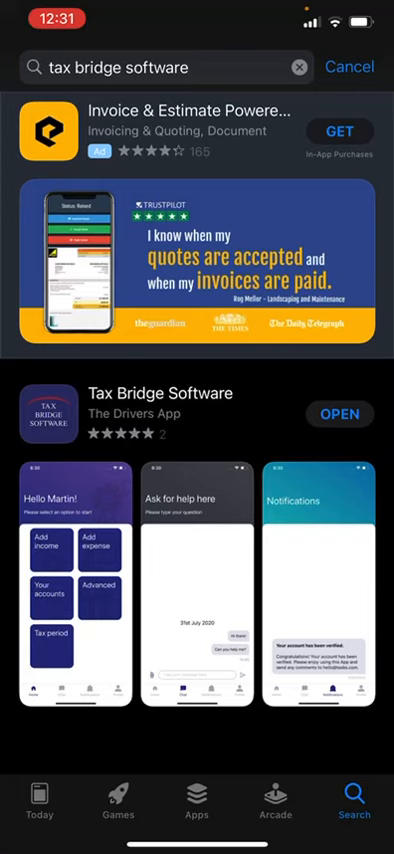